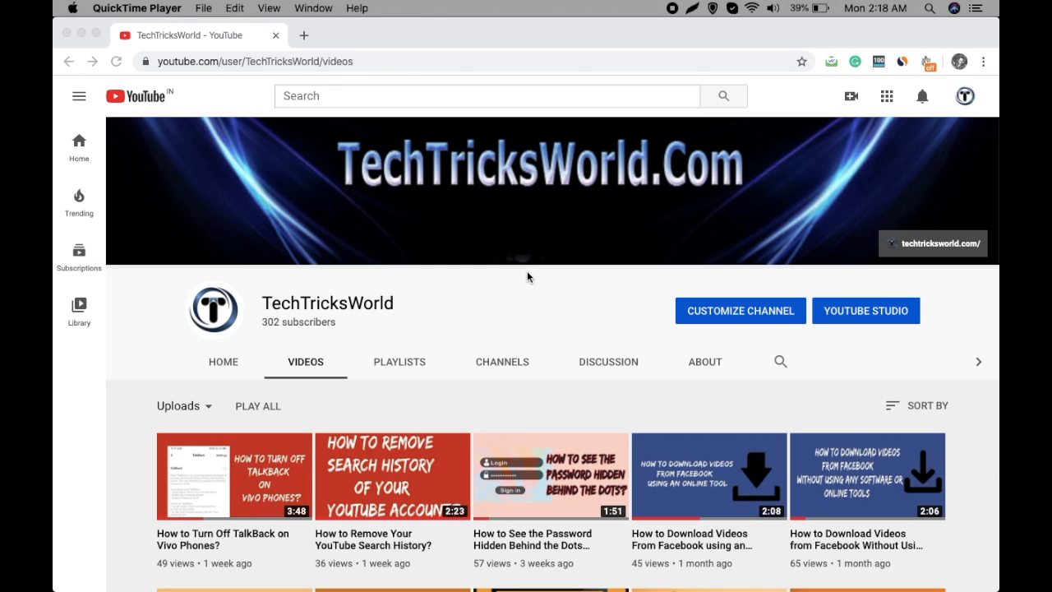
mouse_move(306, 39)
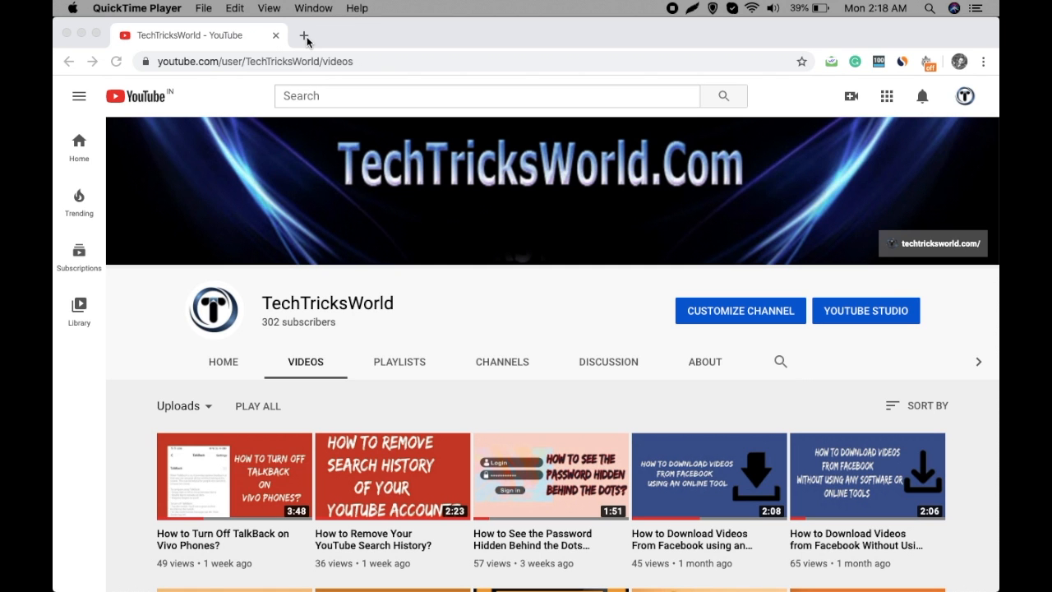
Step: Scroll the channel's Videos list to reach the 'How to Create MySQL Database in cPanel' video
scroll("down", 3)
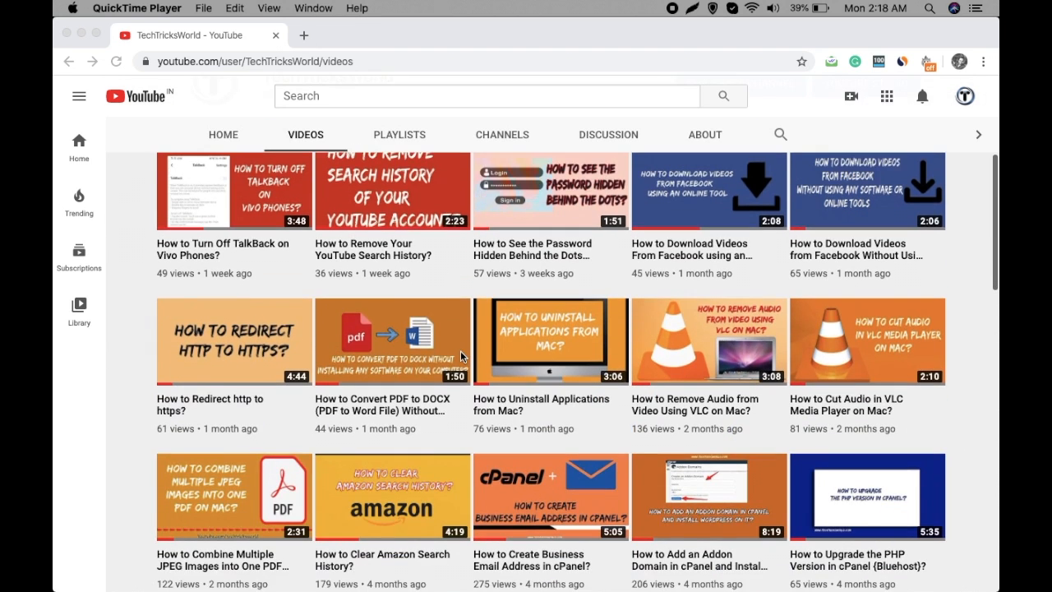
scroll("down", 3)
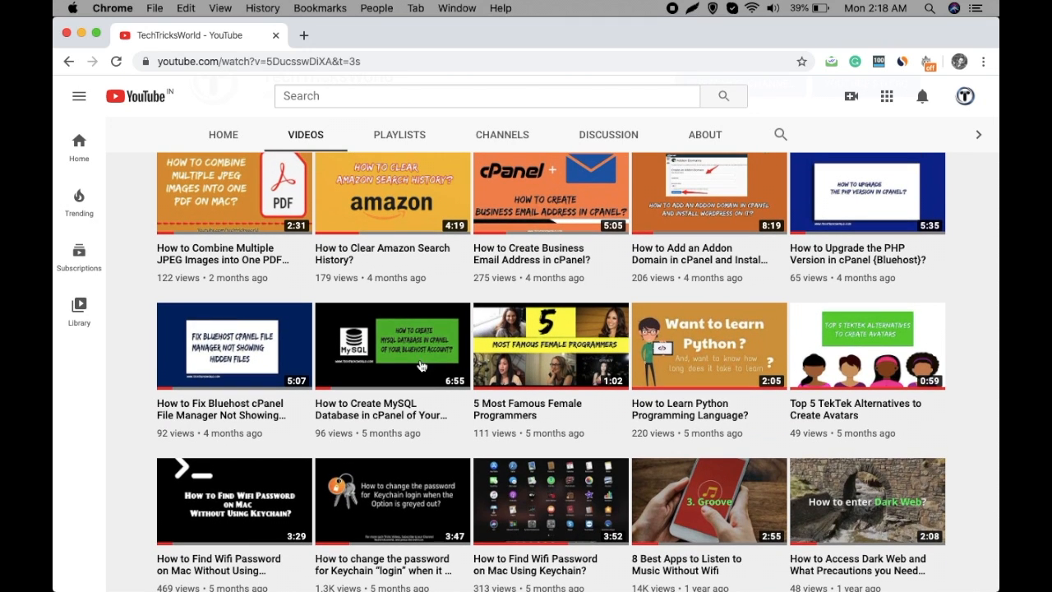
Step: Load techtricksworld.com in a new tab, then return to the YouTube video tab
left_click(391, 345)
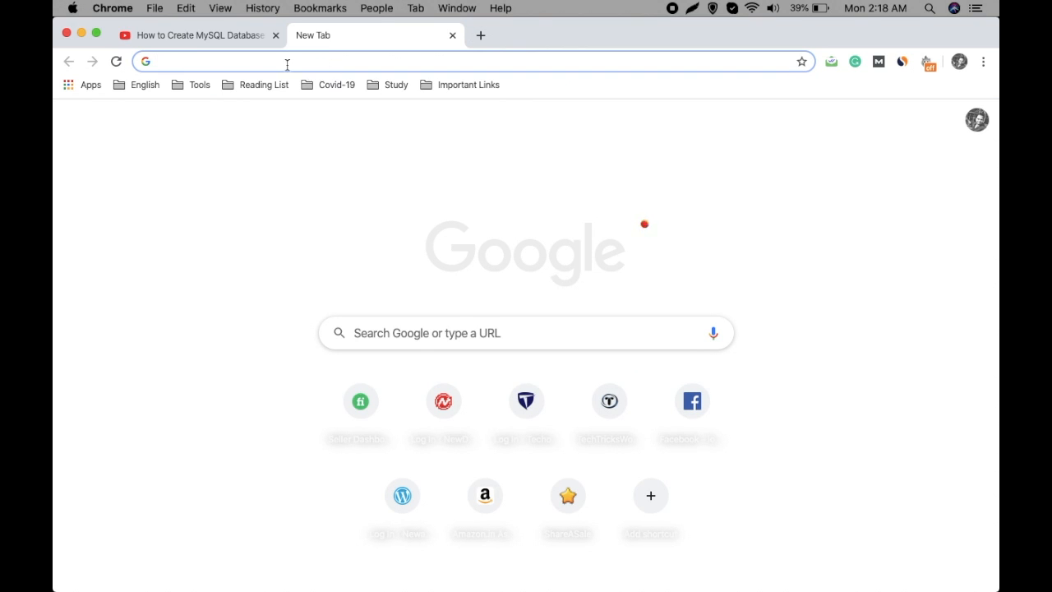
left_click(197, 36)
type("techtricksworld.com")
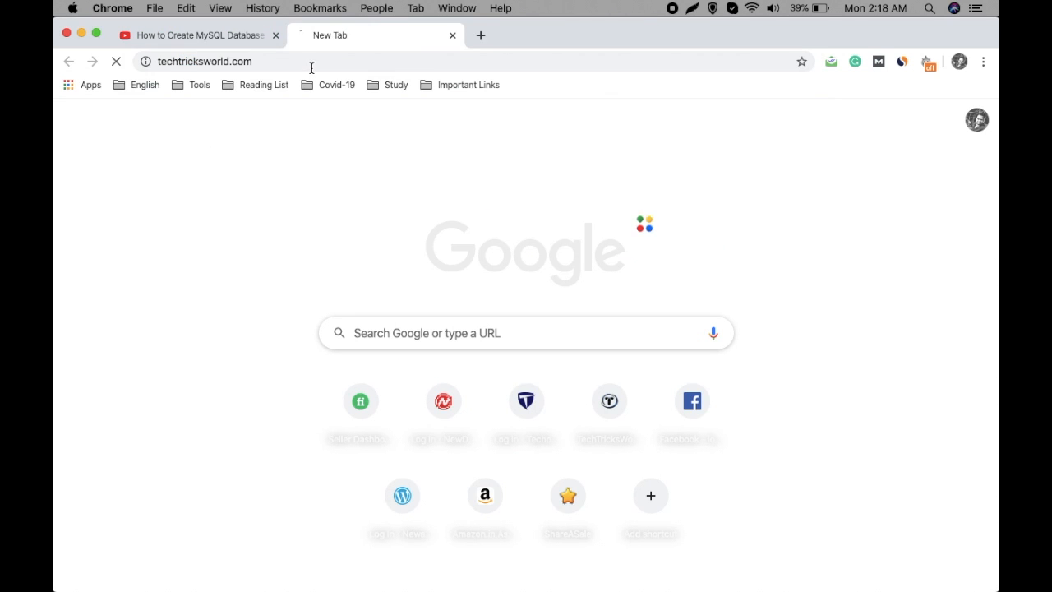
left_click(197, 35)
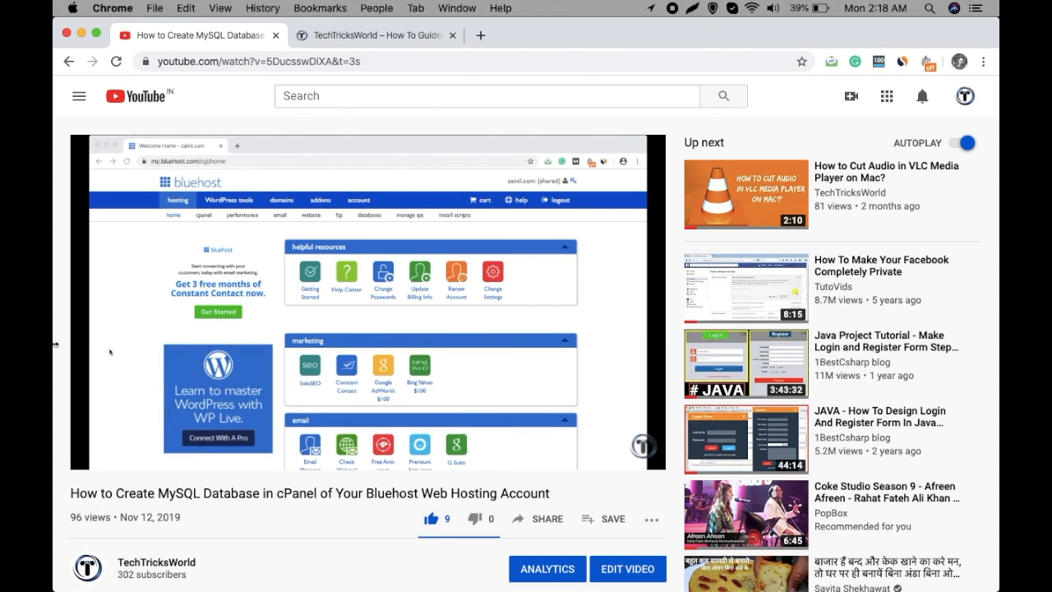
mouse_move(332, 50)
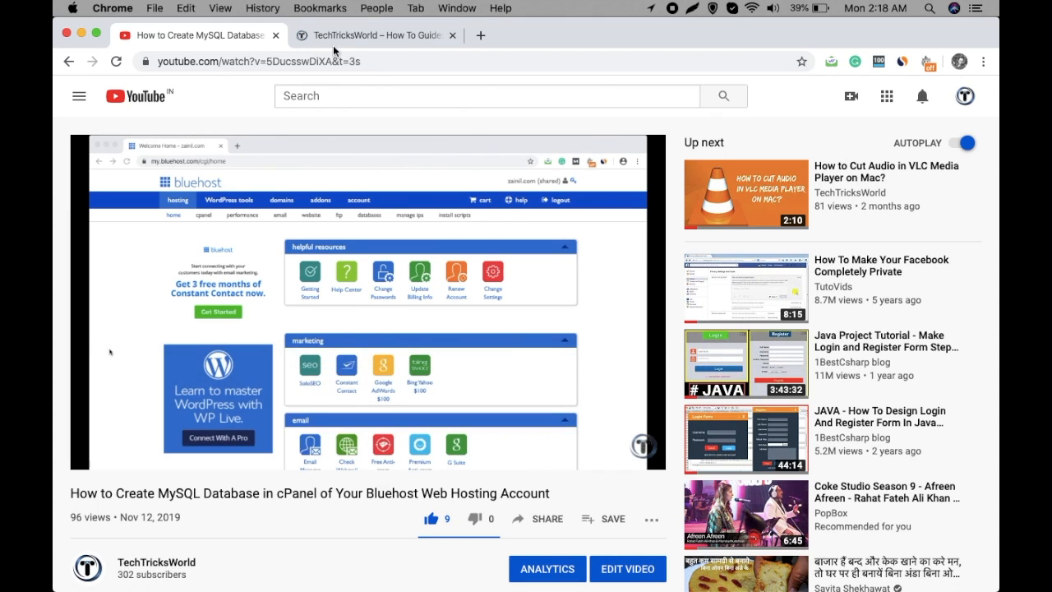
left_click(376, 34)
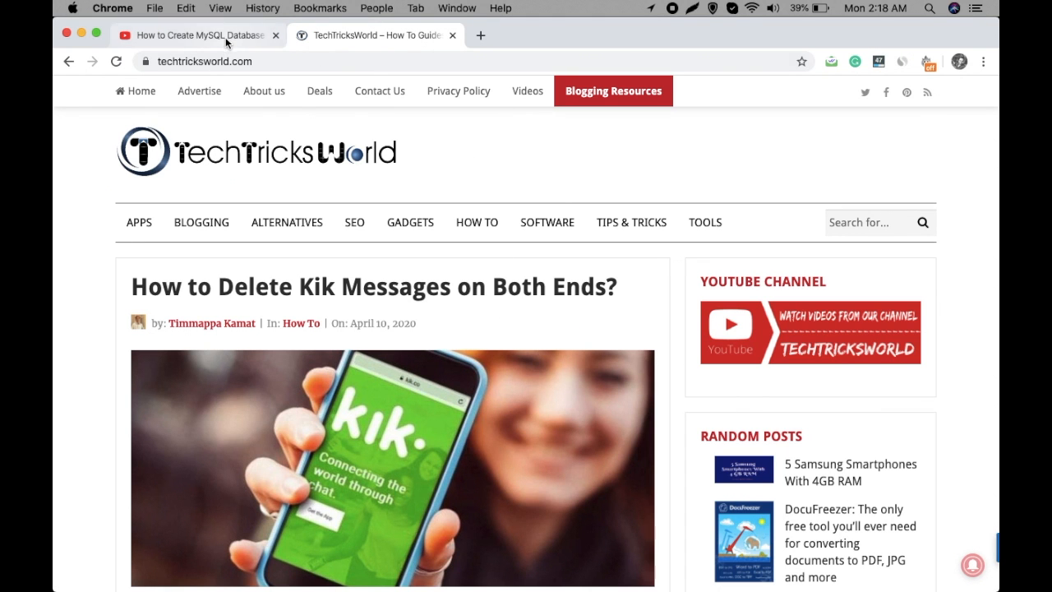
left_click(194, 35)
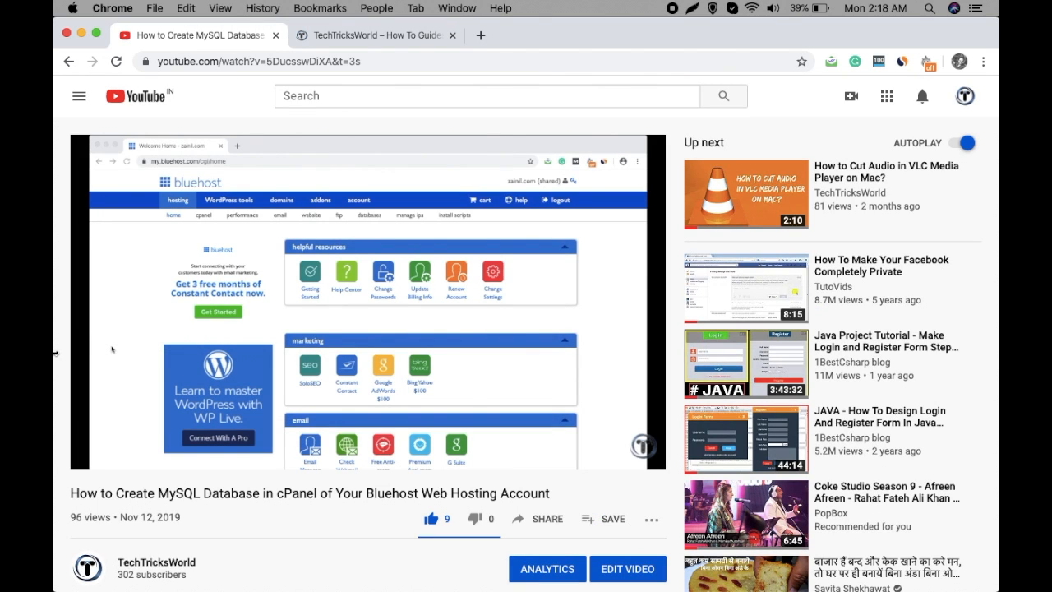
mouse_move(138, 246)
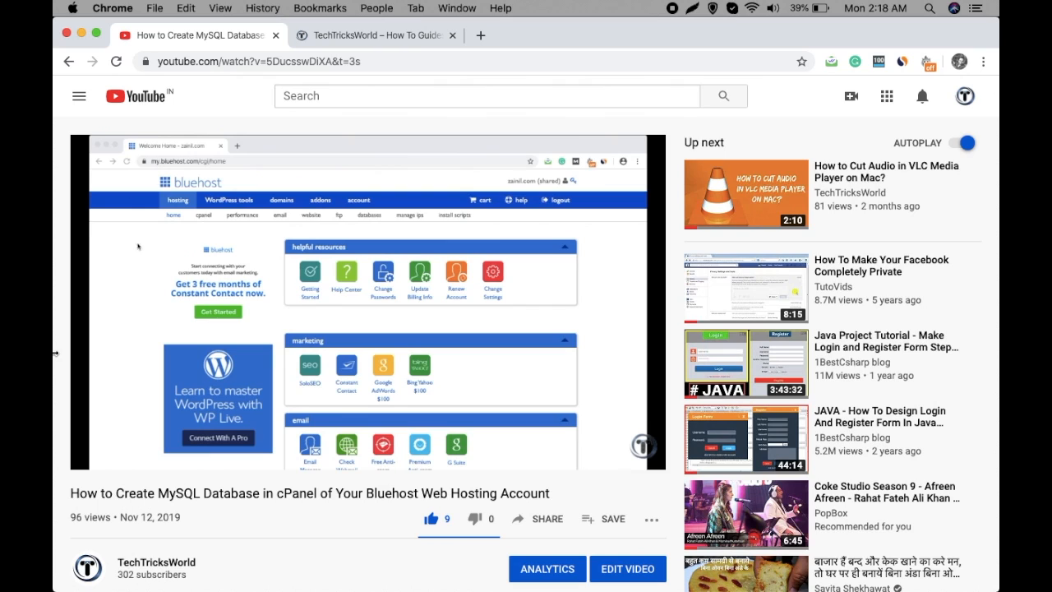
mouse_move(112, 276)
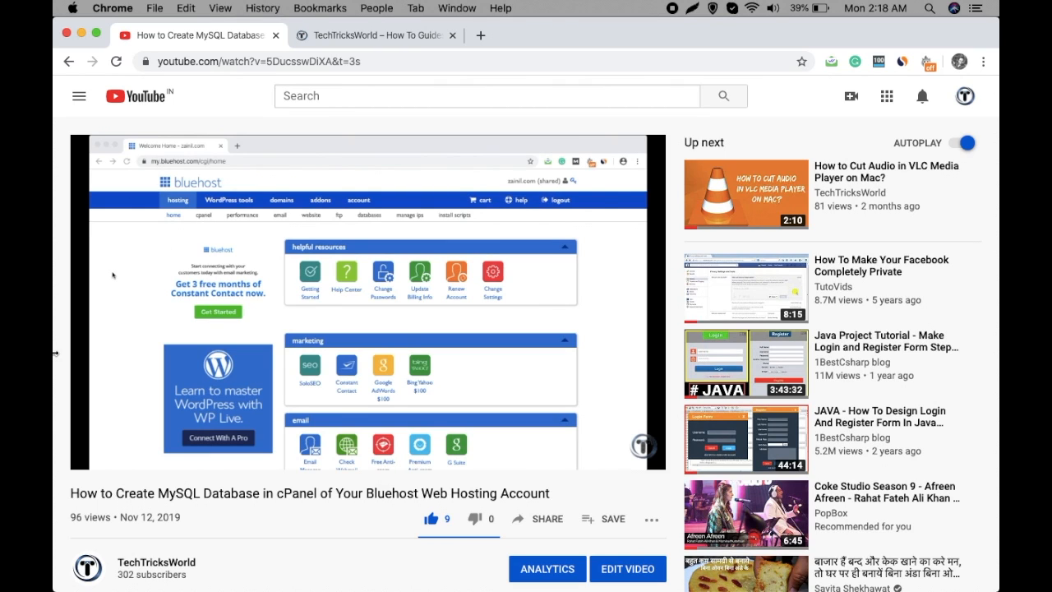
mouse_move(59, 364)
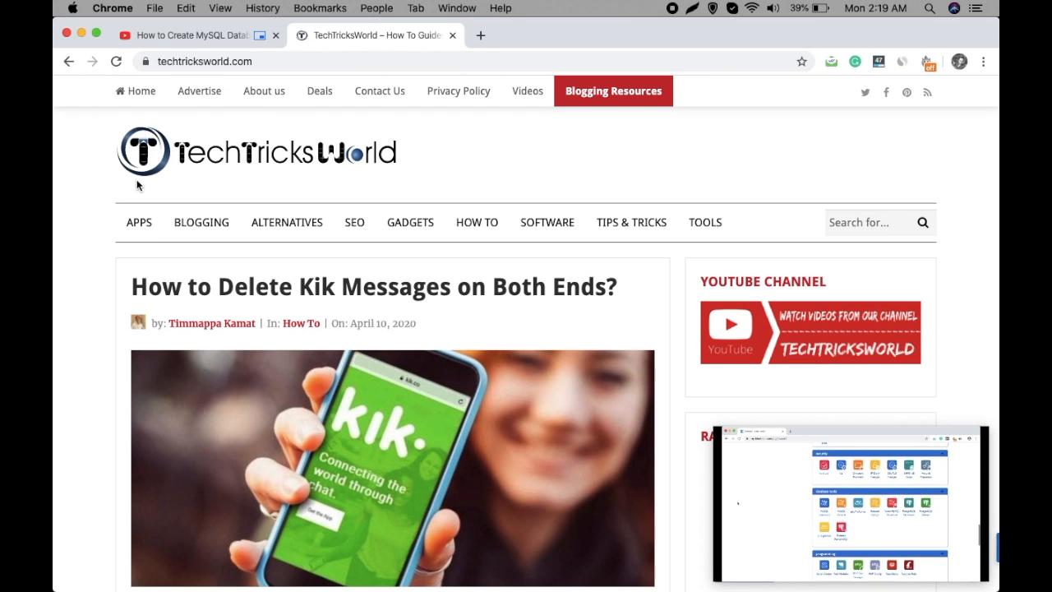
mouse_move(858, 414)
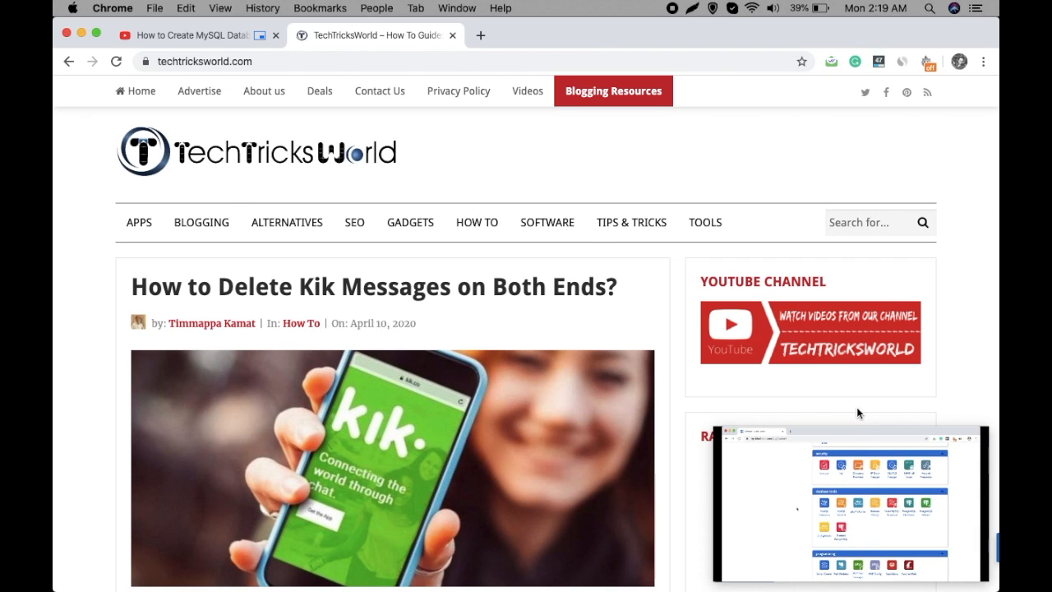
mouse_move(818, 406)
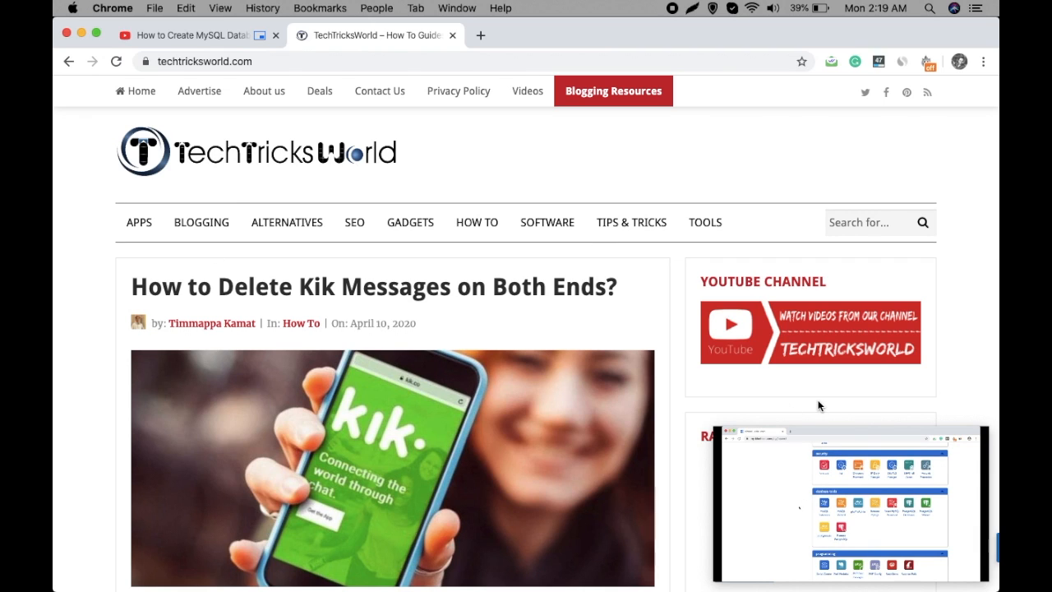